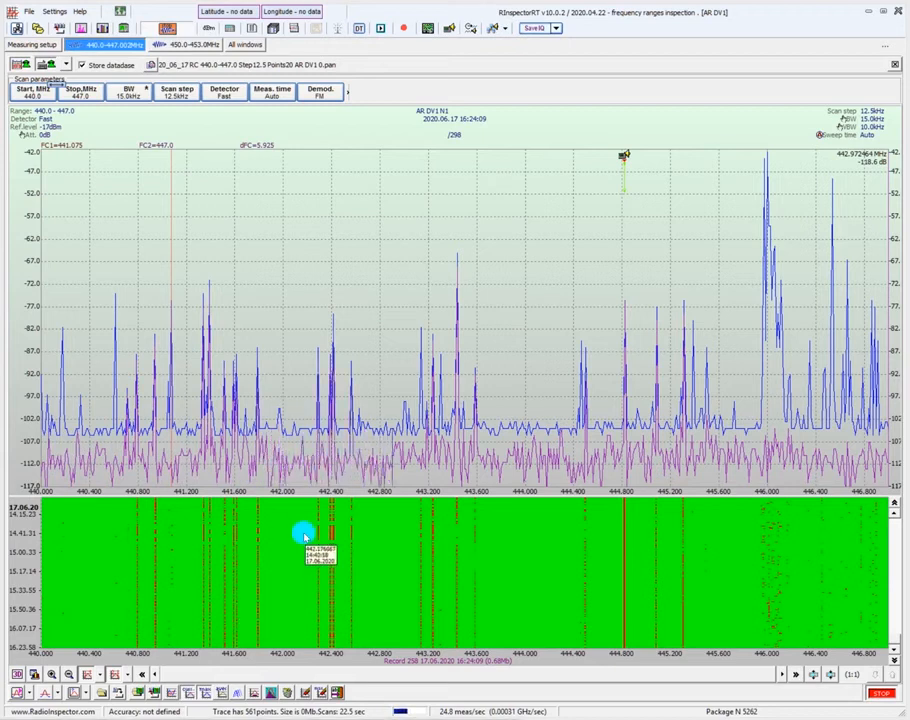
# - Open demodulated audio for the 444.81875 MHz waterfall signal and list the demodulation modes
pyautogui.click(448, 27)
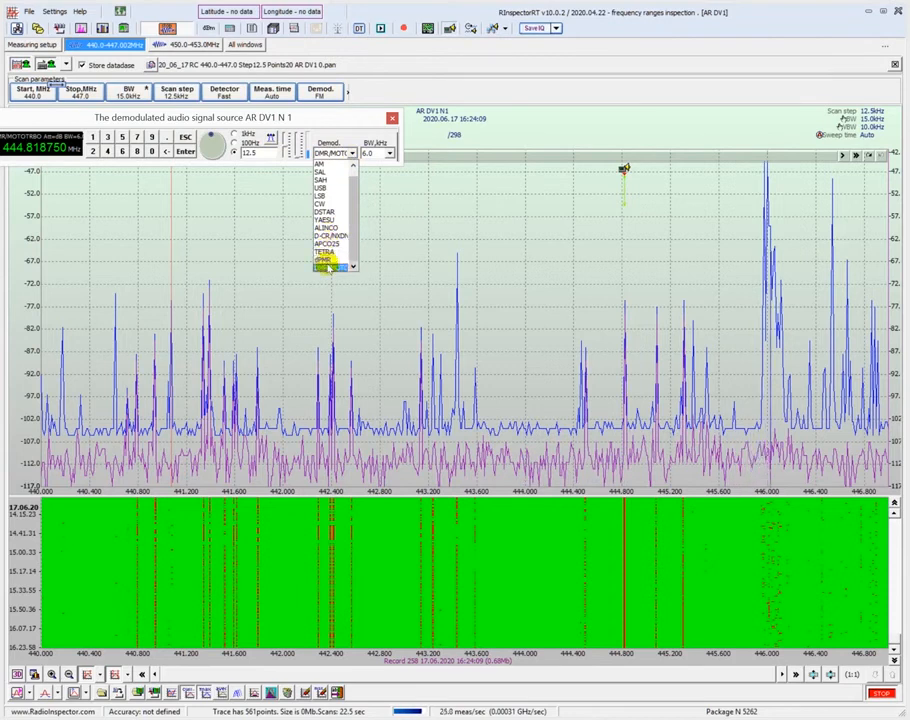
# - Pick a demodulation mode from the Demod. list and close the audio source window
pyautogui.click(325, 260)
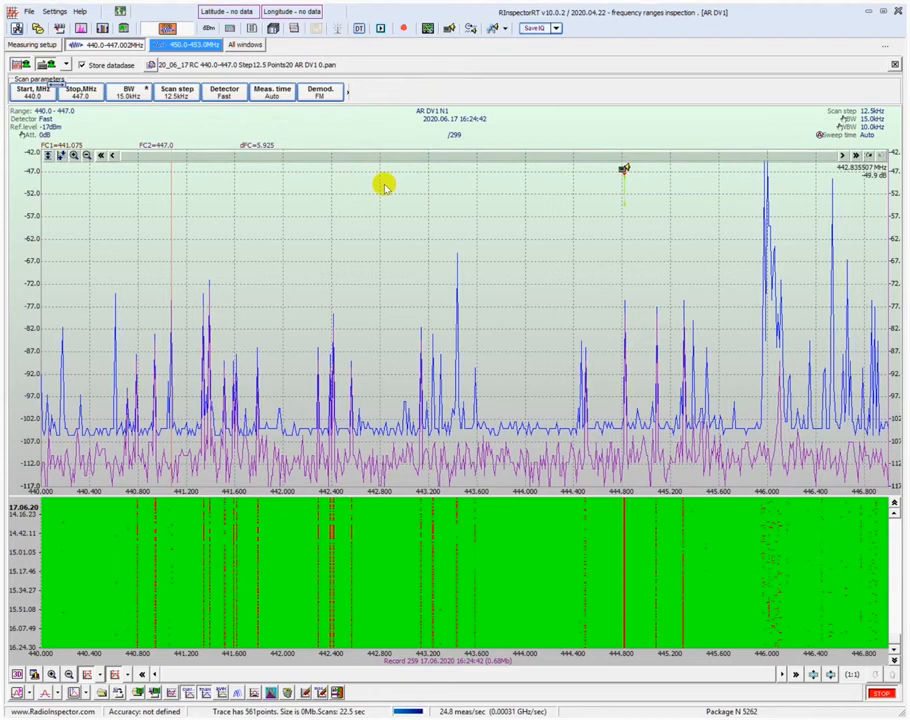
# - Hide the blue max-values trace via the 440–447 MHz panorama's context menu
pyautogui.click(185, 45)
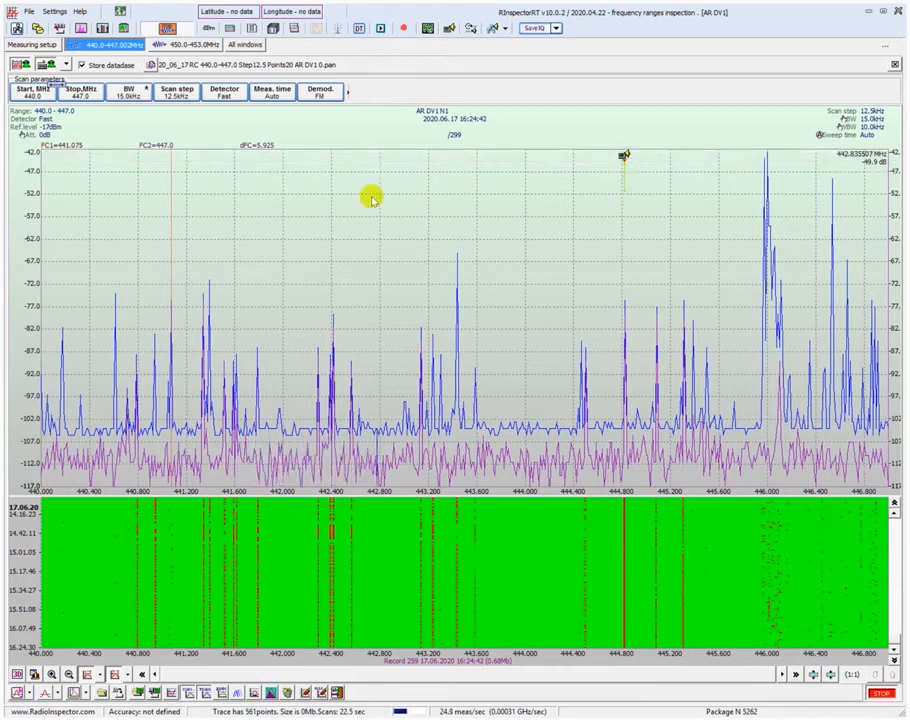
pyautogui.rightClick(372, 199)
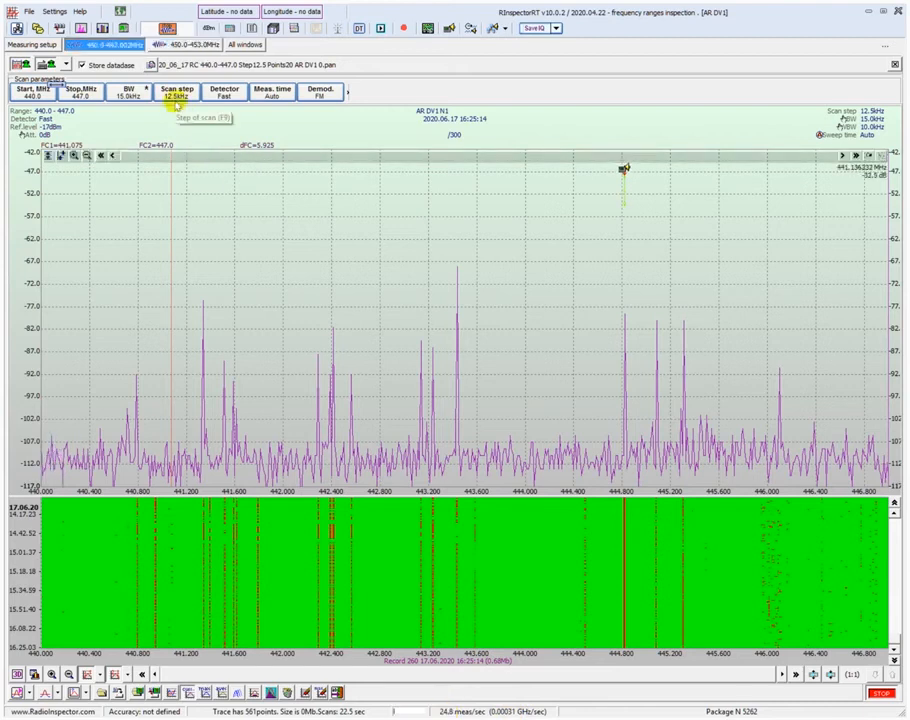
pyautogui.click(223, 91)
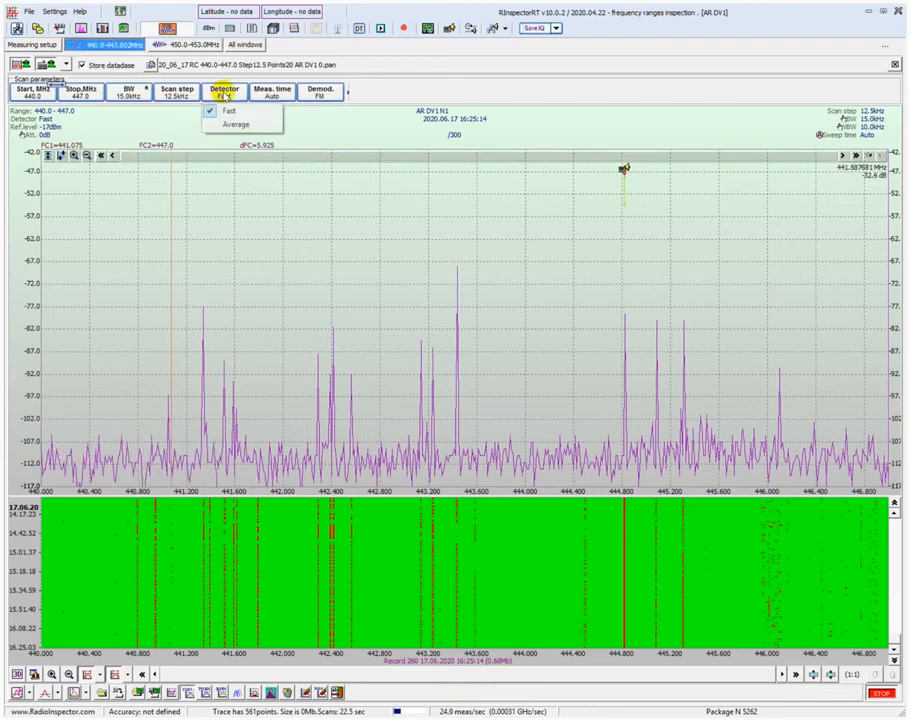
pyautogui.click(224, 90)
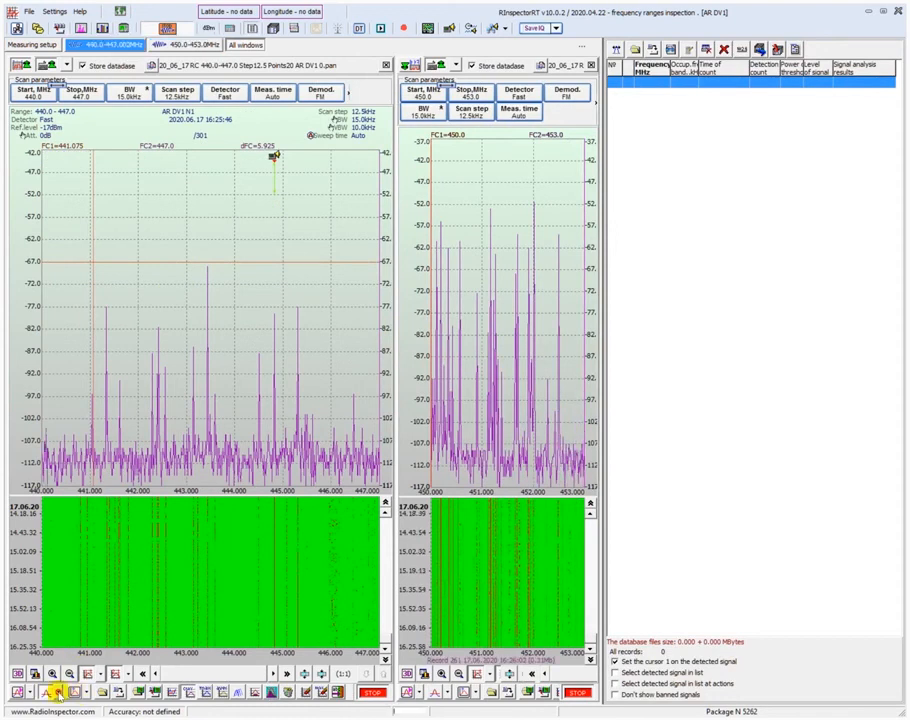
# - Open threshold line options for the left 440–447 MHz panorama in All windows layout
pyautogui.click(55, 691)
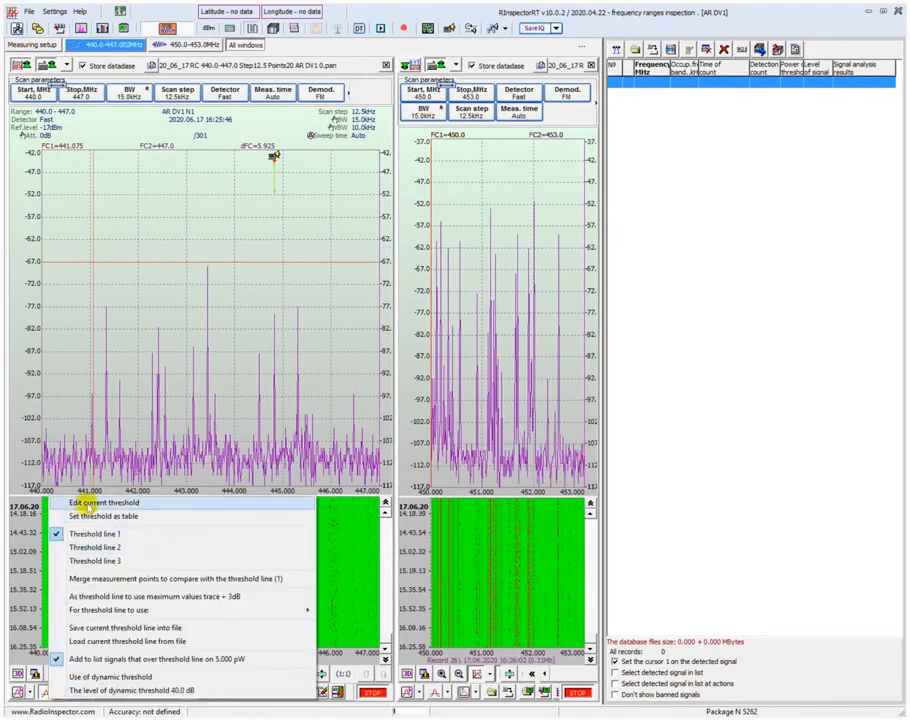
# - Edit the 440–447 MHz threshold, dragging the red line down to about -96 dB
pyautogui.click(103, 503)
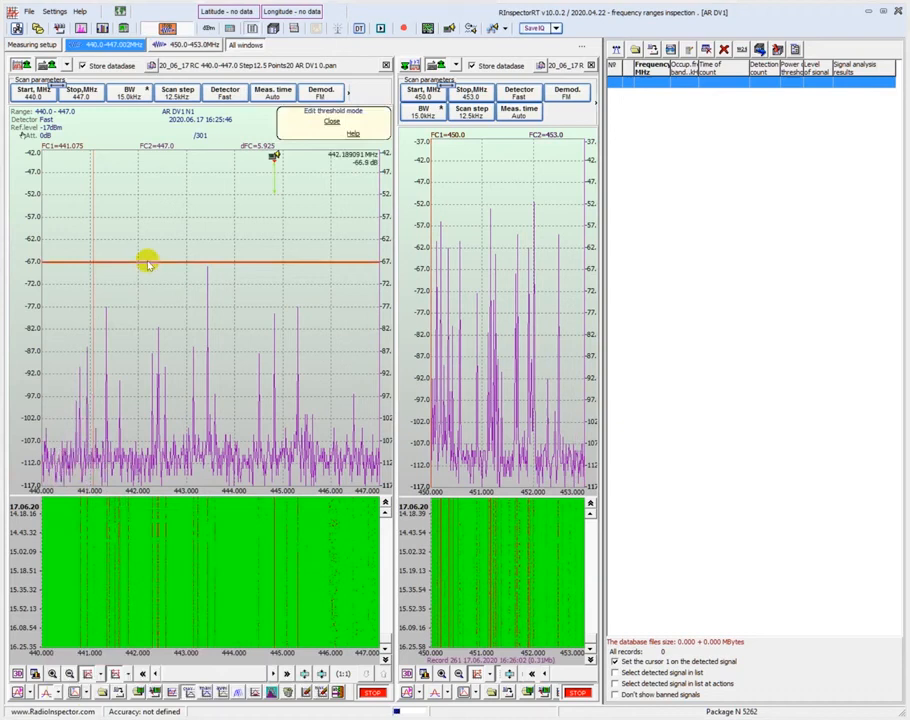
pyautogui.moveTo(147, 261); pyautogui.dragTo(143, 385)
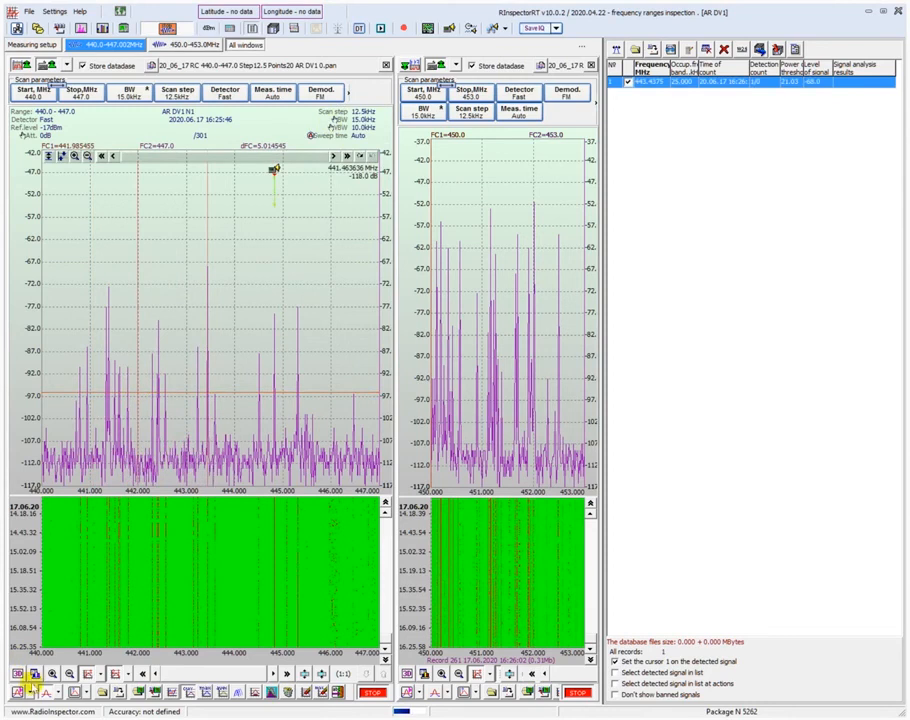
# - Enable SCARS classification as the action for detected signals and confirm with Ok
pyautogui.click(726, 48)
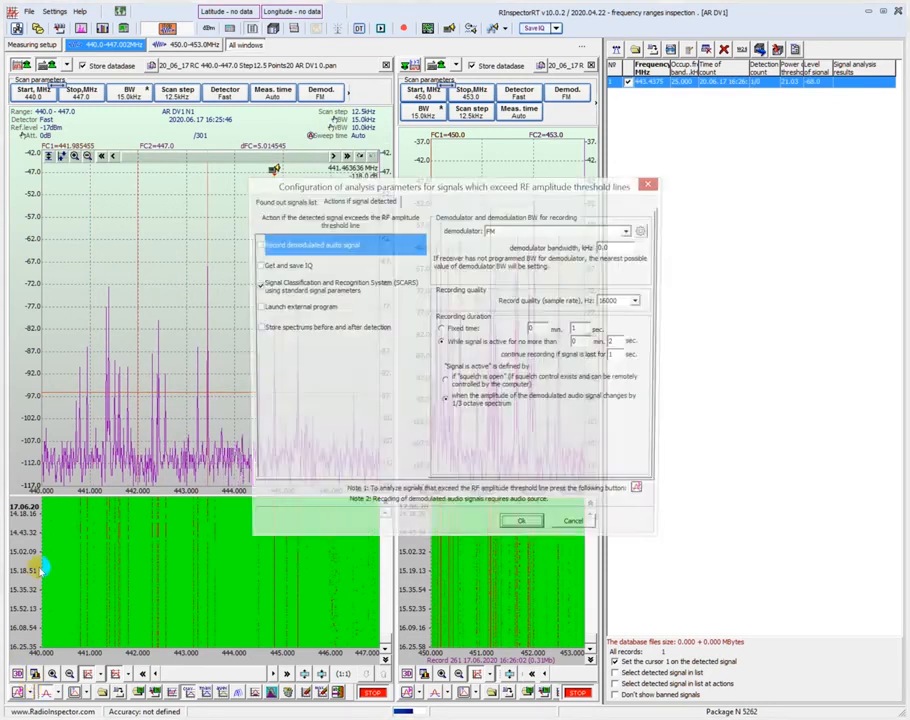
pyautogui.click(258, 285)
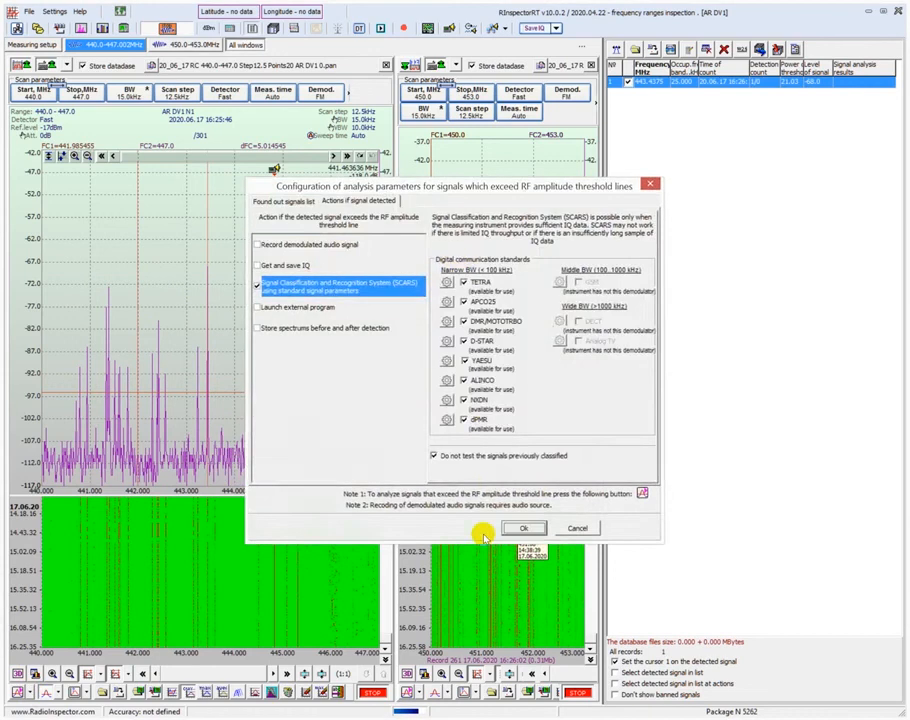
pyautogui.click(524, 528)
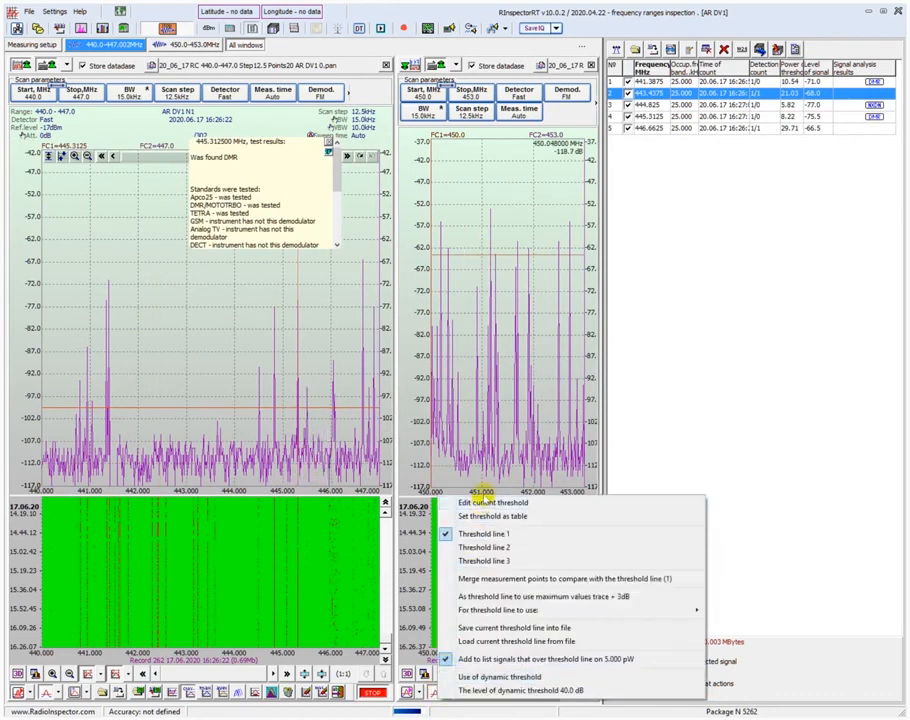
# - Choose Edit current threshold for the right 450–453 MHz panorama
pyautogui.click(492, 503)
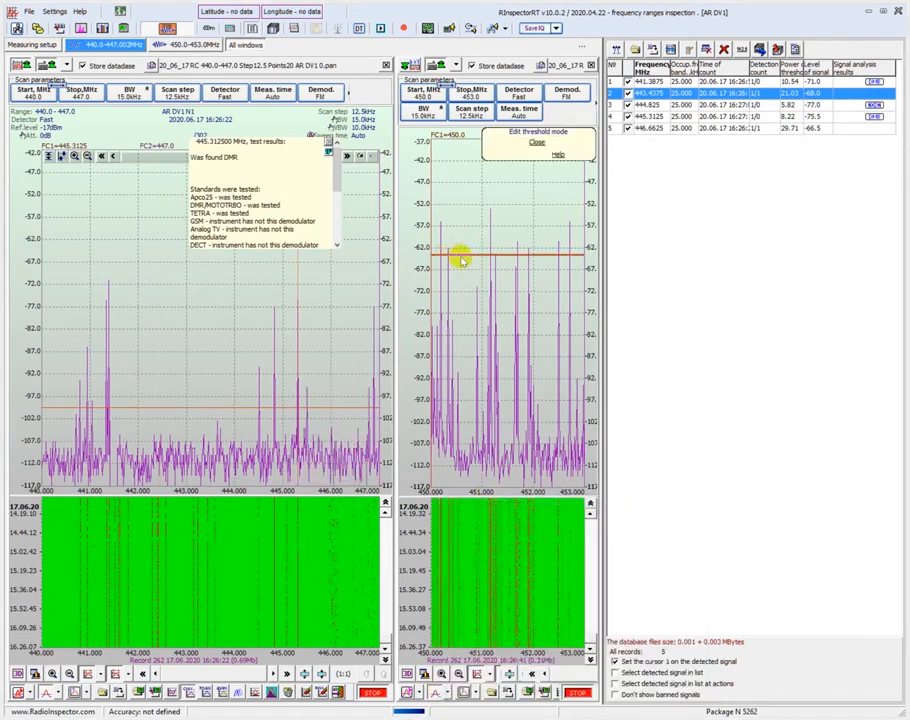